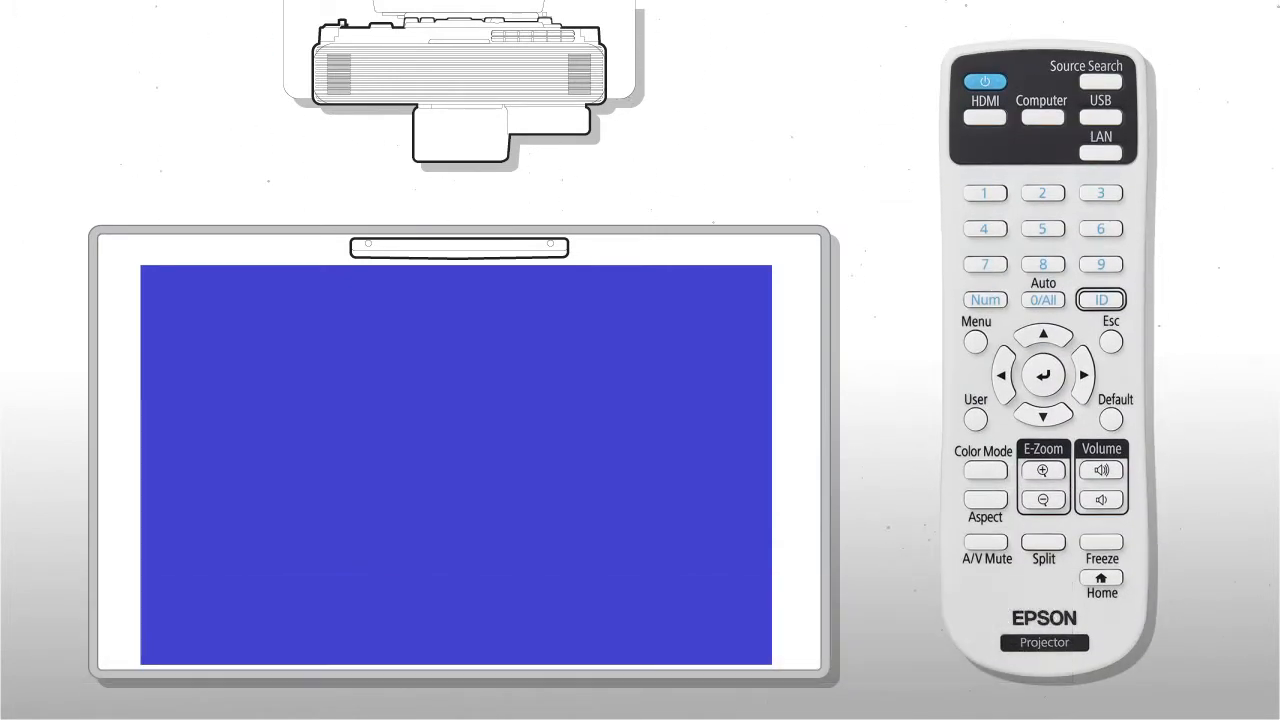
# Step: Navigate Menu > Installation > Touch Unit and open the Power setting, currently Off
pyautogui.click(975, 340)
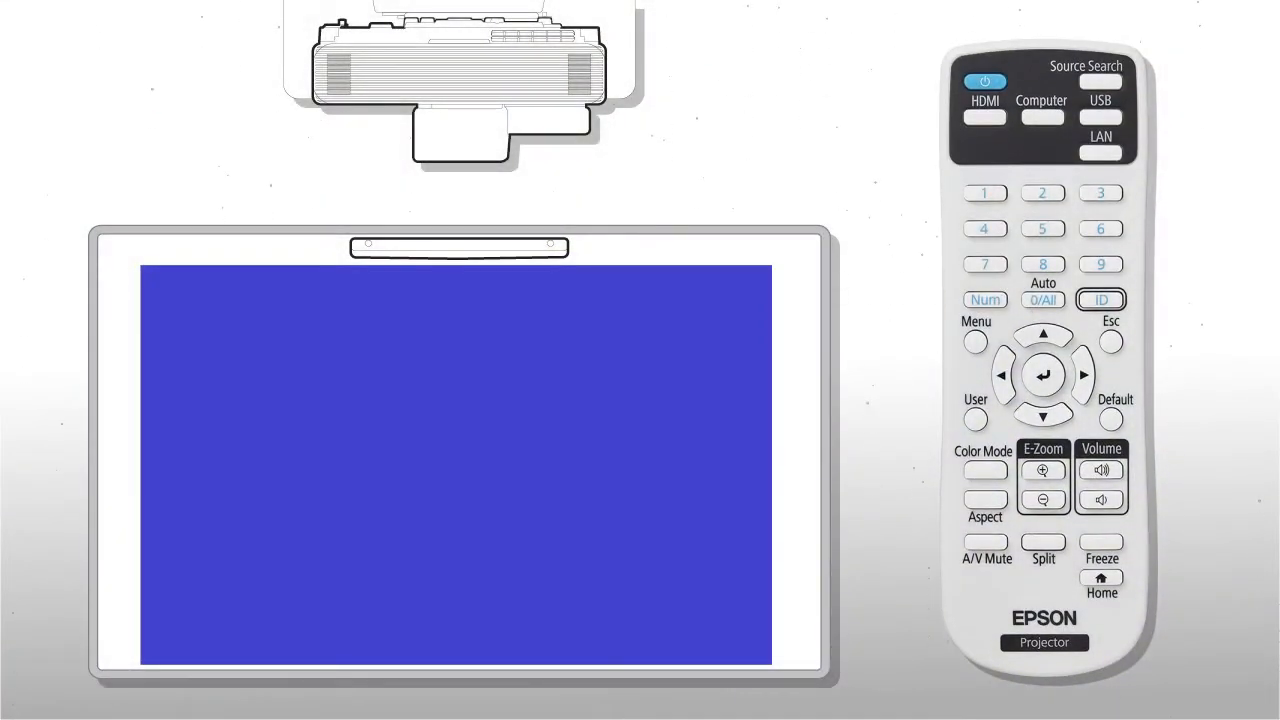
pyautogui.click(975, 340)
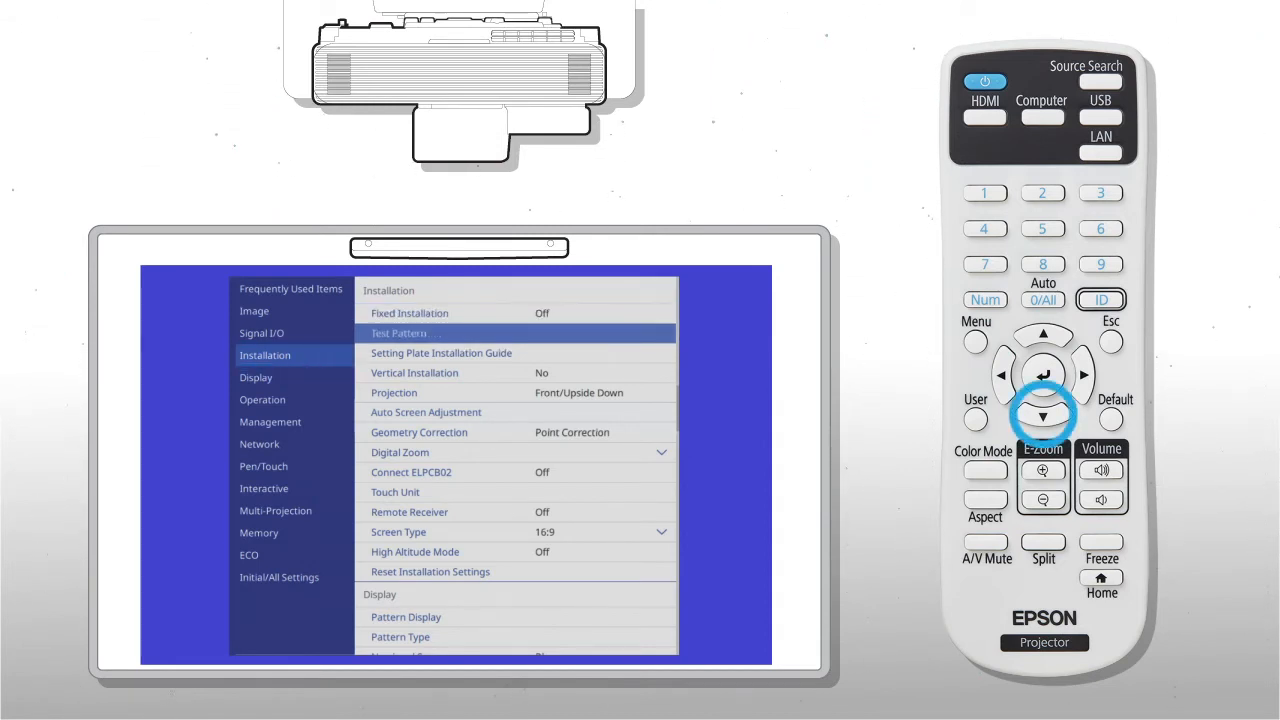
pyautogui.click(1043, 414)
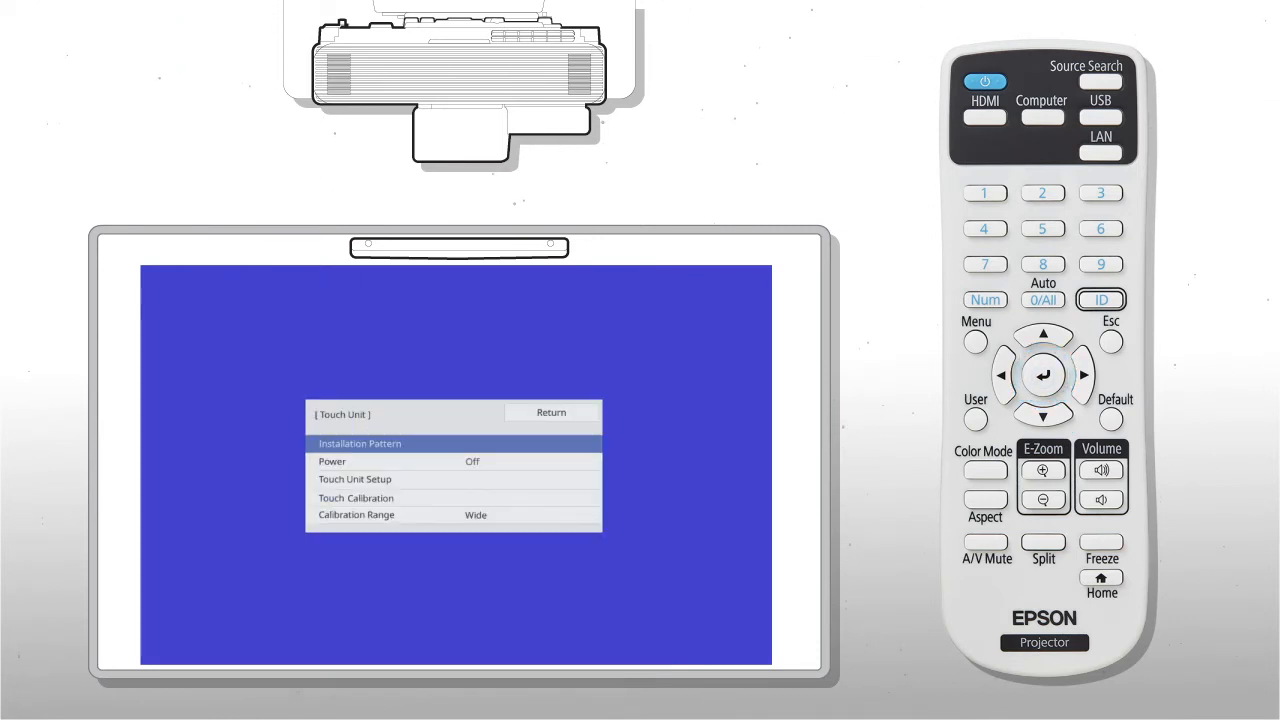
pyautogui.click(1044, 397)
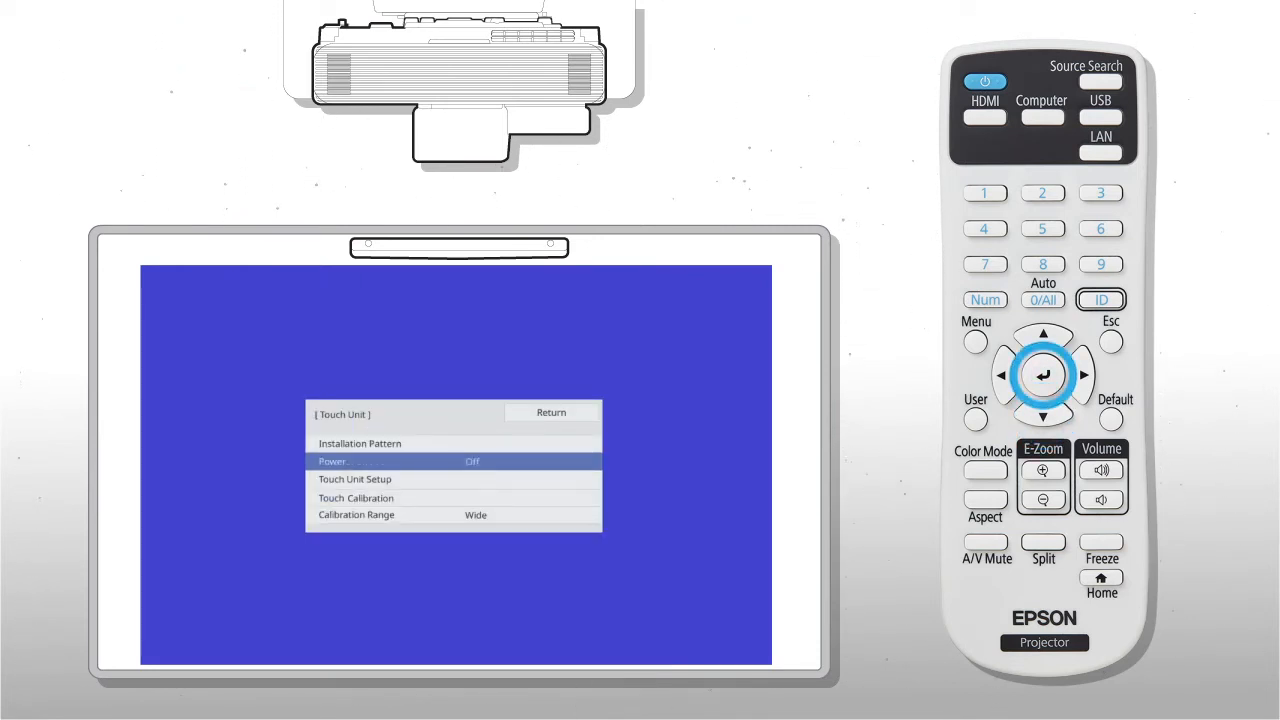